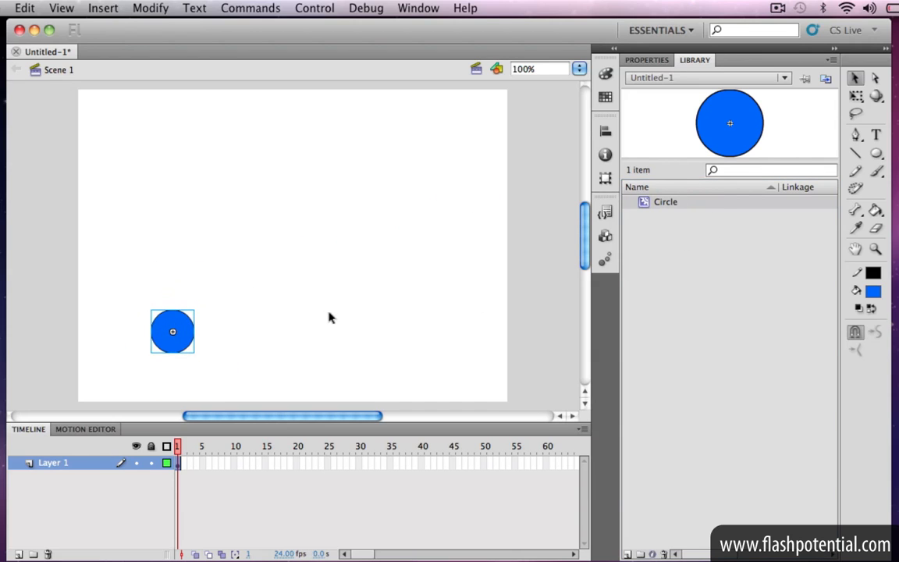
pyautogui.moveTo(197, 507)
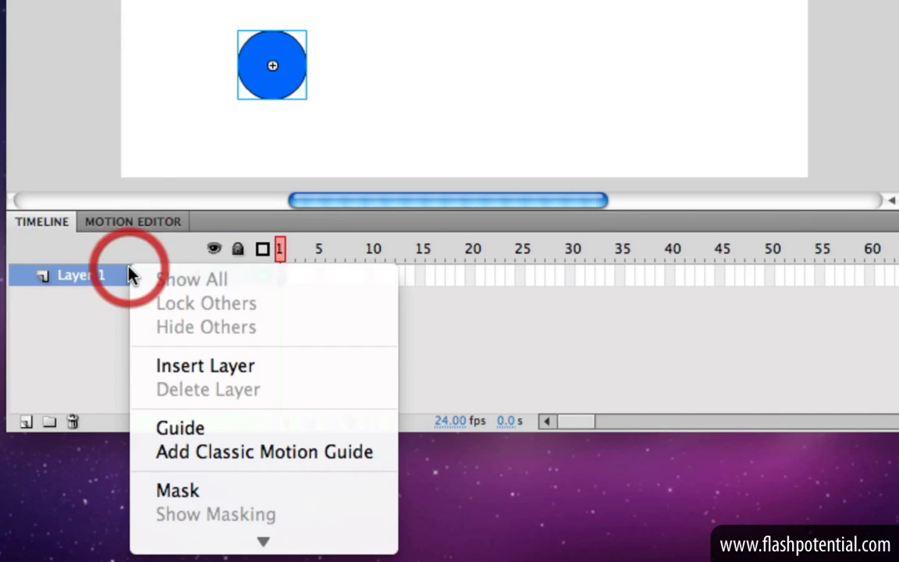
pyautogui.moveTo(382, 428)
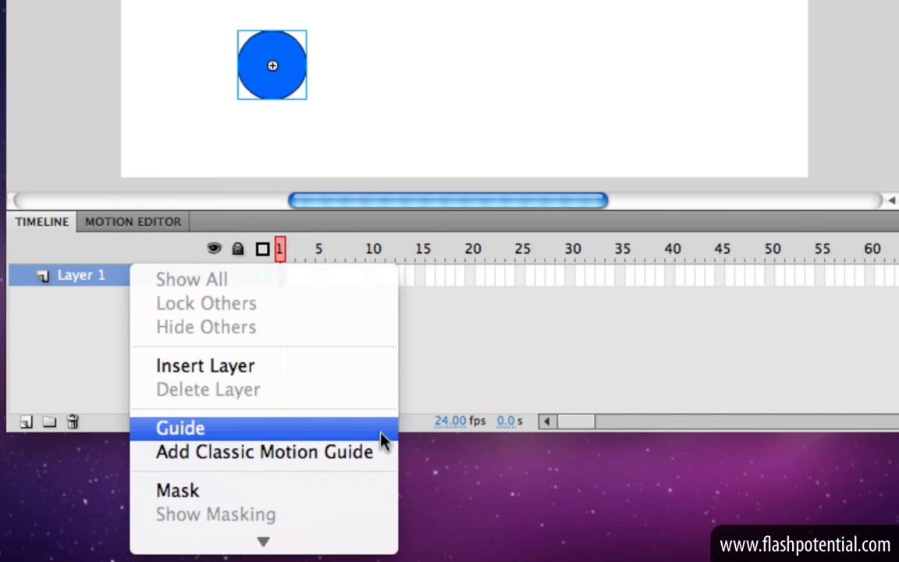
# Add a classic motion guide layer above Layer 1 in the Timeline.
pyautogui.click(181, 428)
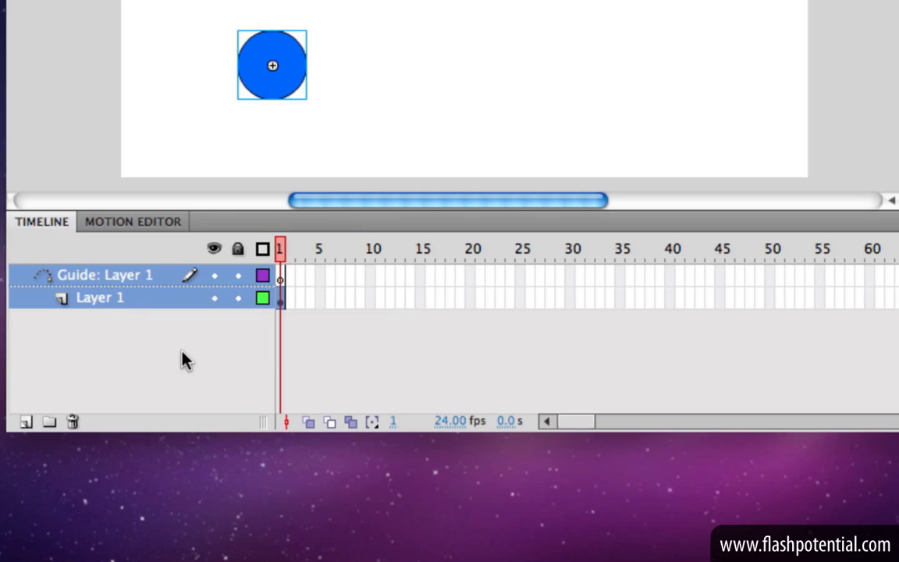
pyautogui.moveTo(131, 284)
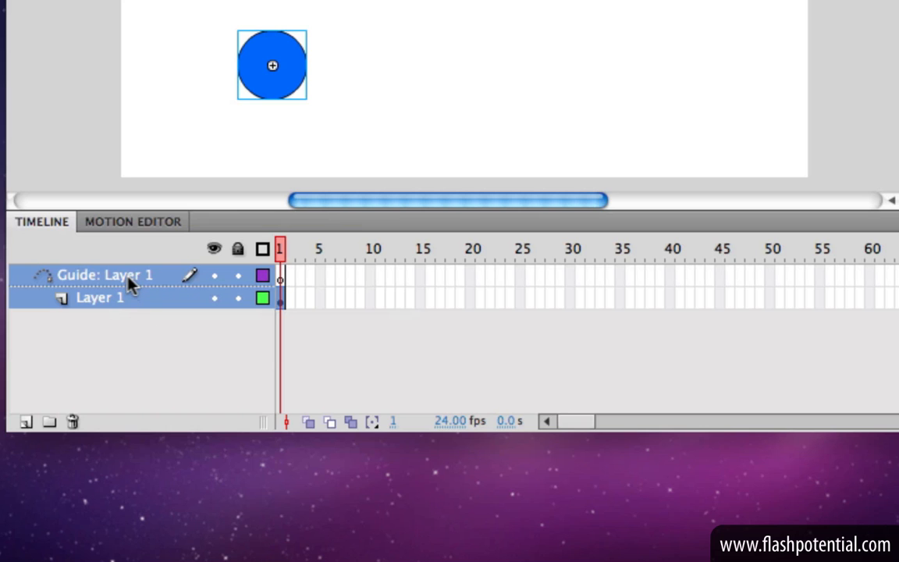
pyautogui.moveTo(143, 295)
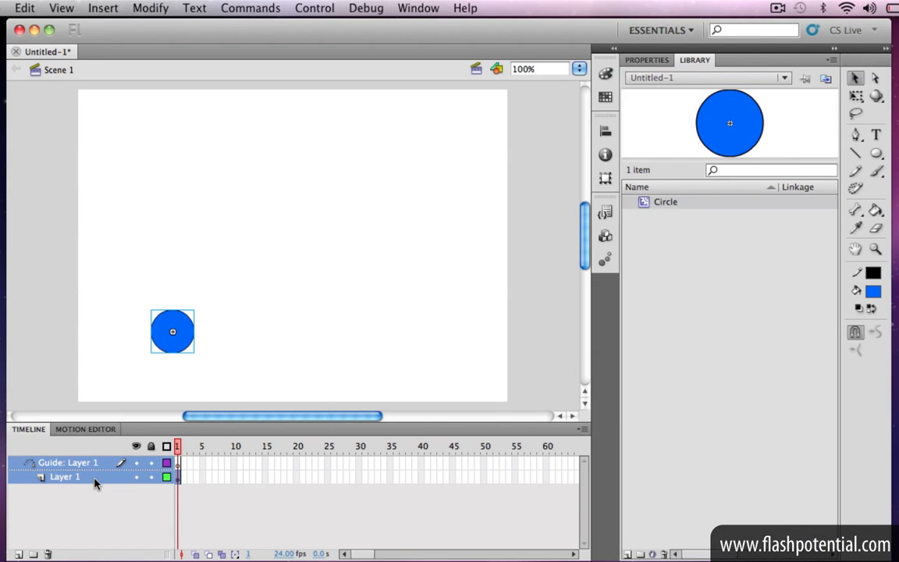
pyautogui.moveTo(194, 369)
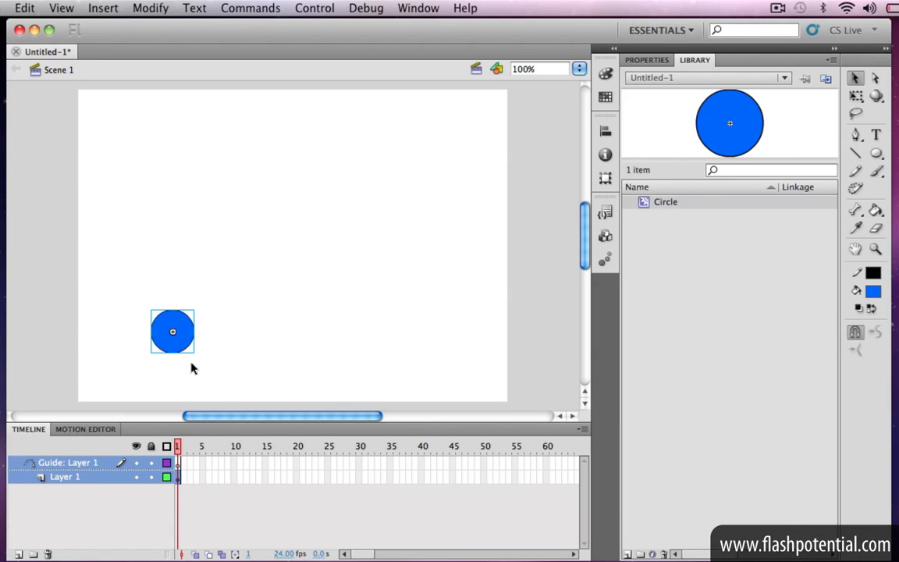
pyautogui.moveTo(289, 284)
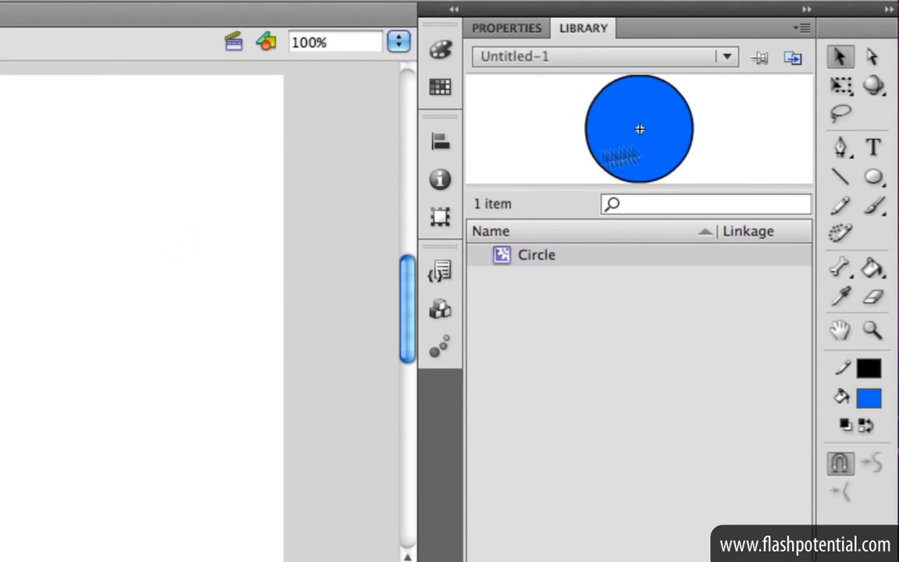
pyautogui.moveTo(840, 206)
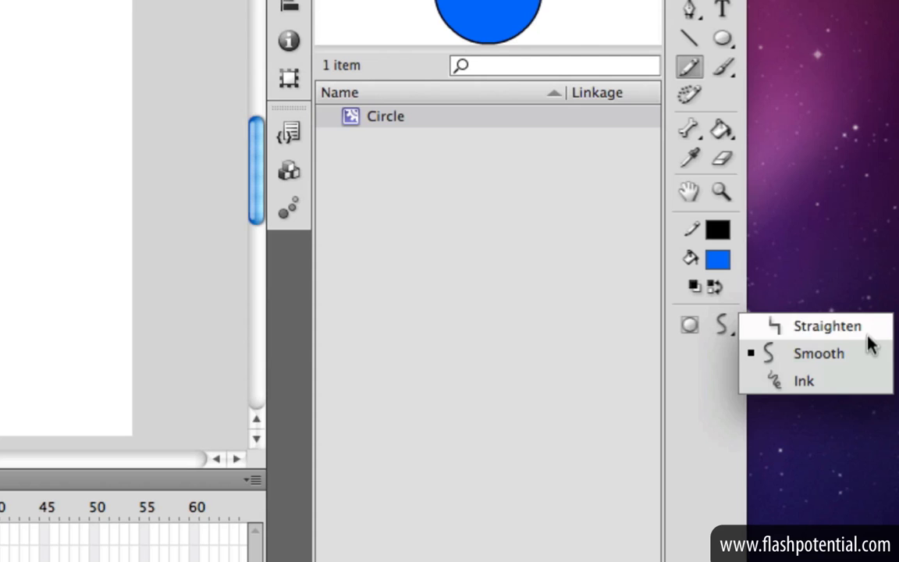
# Set the Pencil tool's drawing mode to Smooth.
pyautogui.click(819, 353)
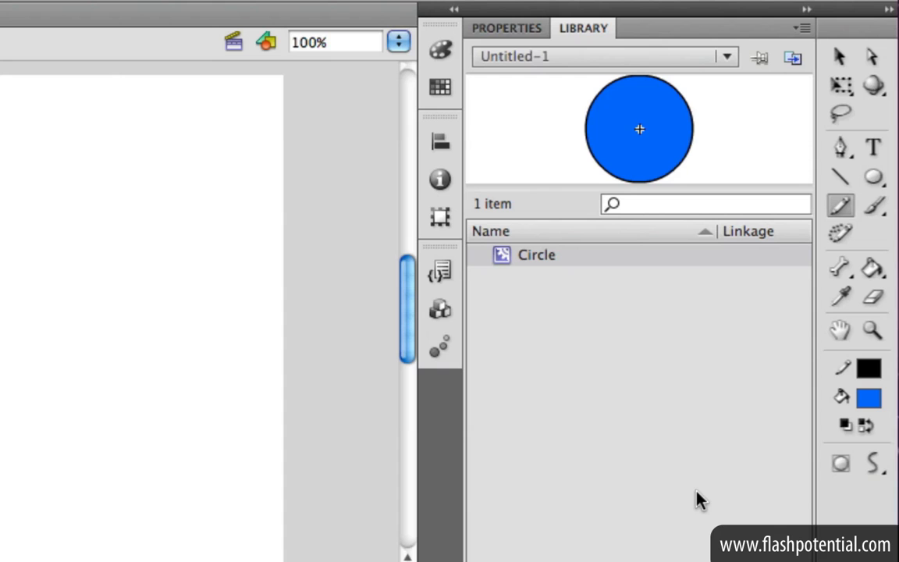
# Show the Pencil tool's properties: a 1.00 solid black stroke with smoothing 75.
pyautogui.click(506, 28)
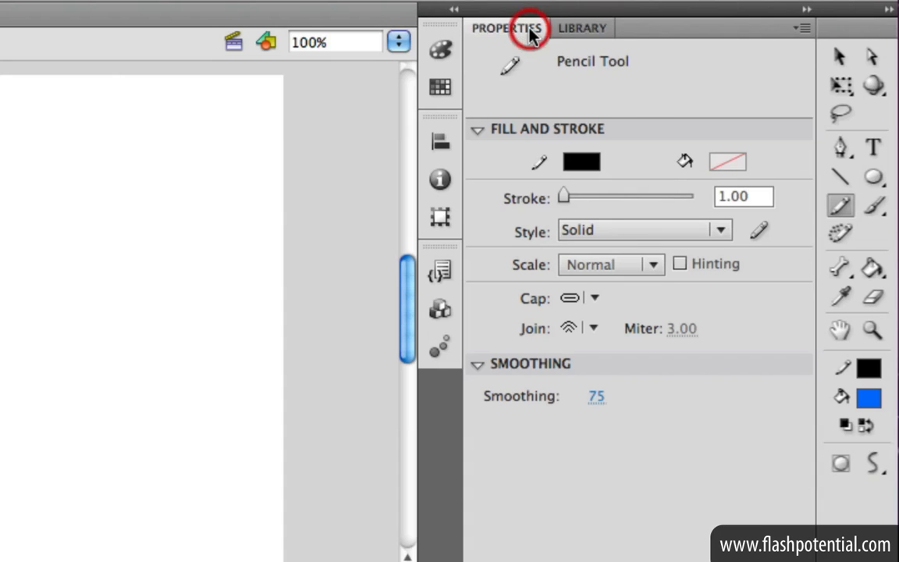
pyautogui.moveTo(648, 445)
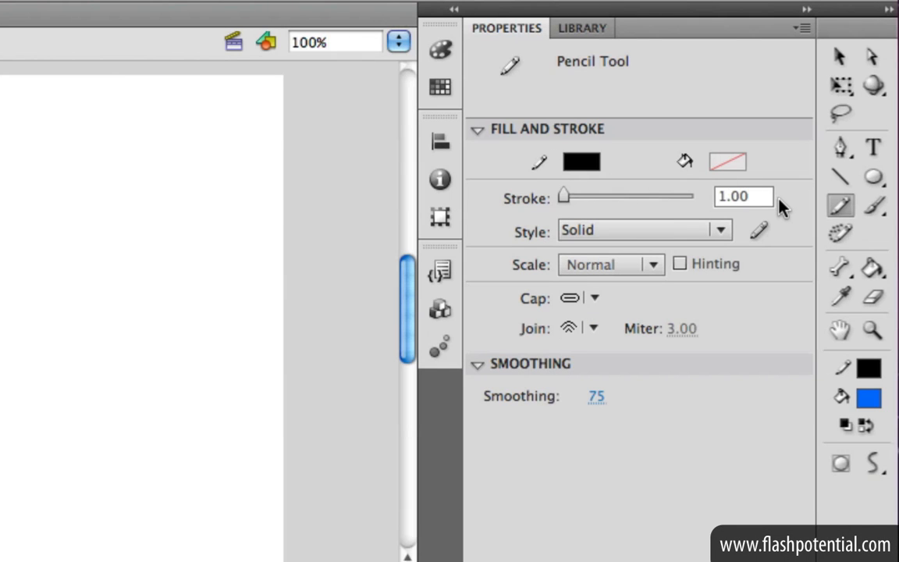
pyautogui.moveTo(656, 234)
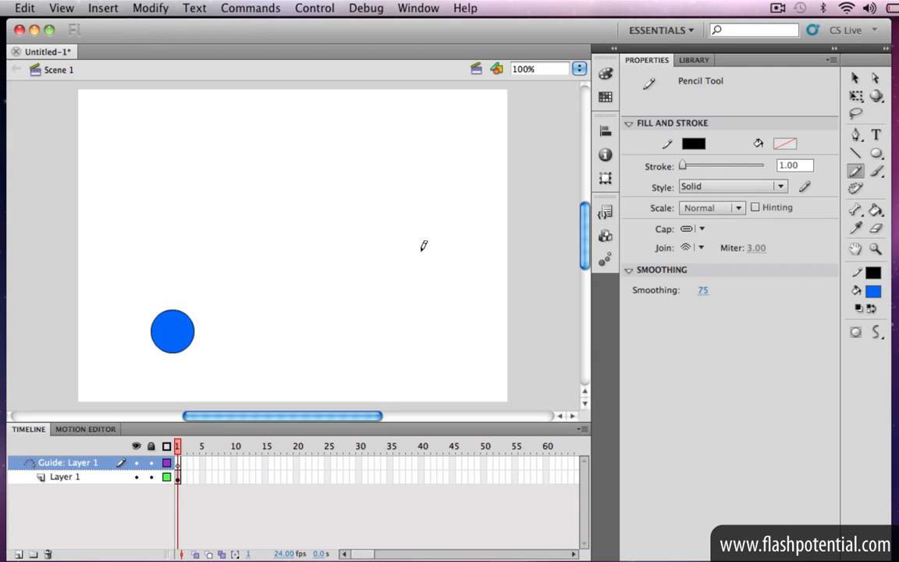
pyautogui.moveTo(181, 468)
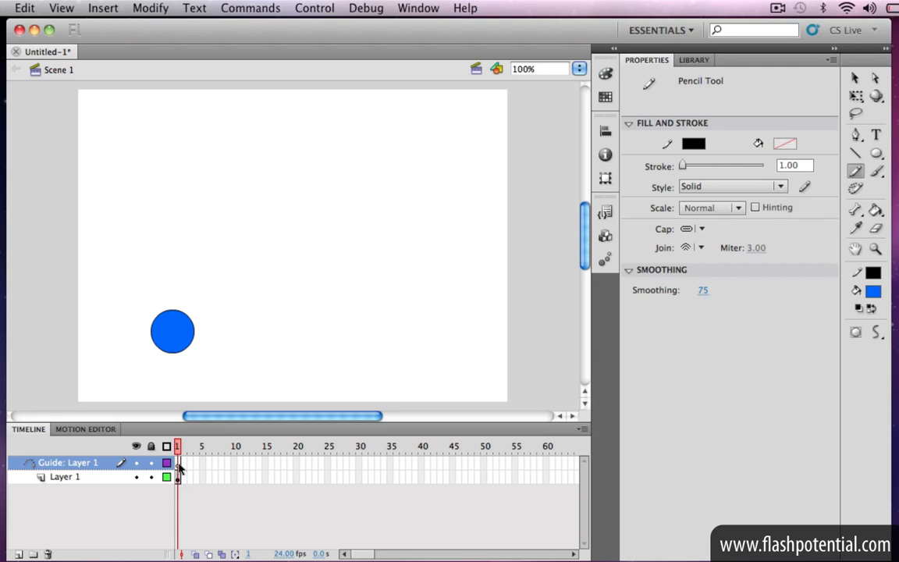
# Draw a curving freehand path on the guide layer's frame 1, starting above the circle.
pyautogui.click(178, 462)
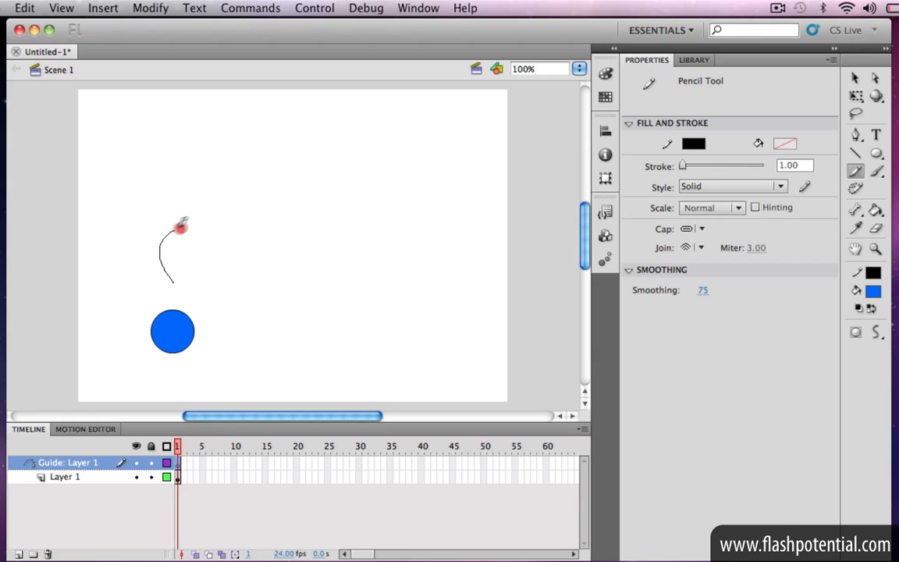
pyautogui.moveTo(180, 226); pyautogui.dragTo(343, 150)
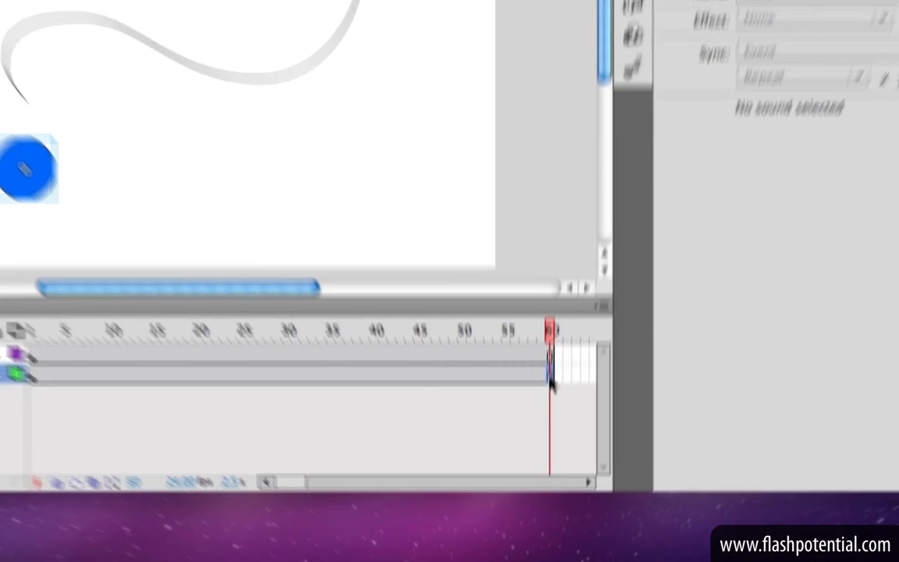
# Extend the layers to frame 60 with a keyframe, then switch to the Selection tool.
pyautogui.rightClick(549, 383)
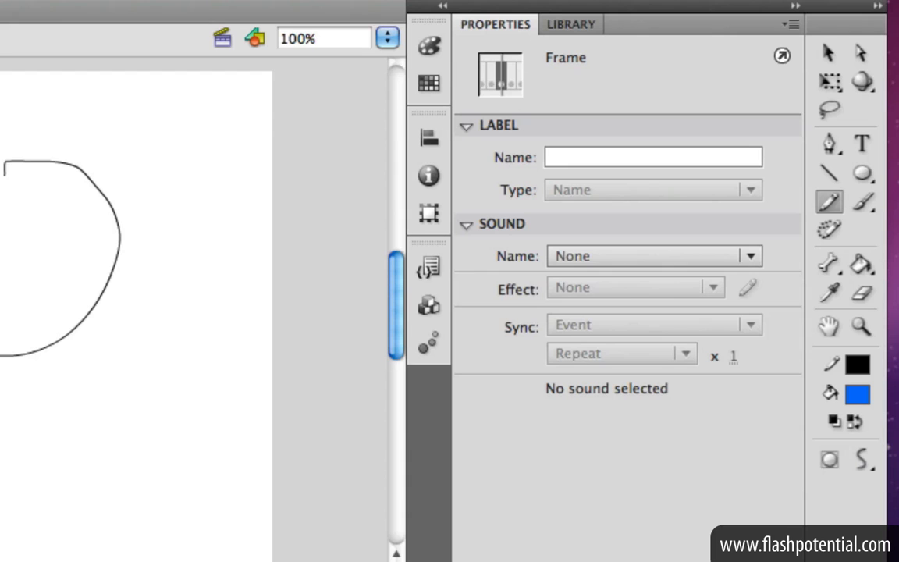
pyautogui.click(829, 53)
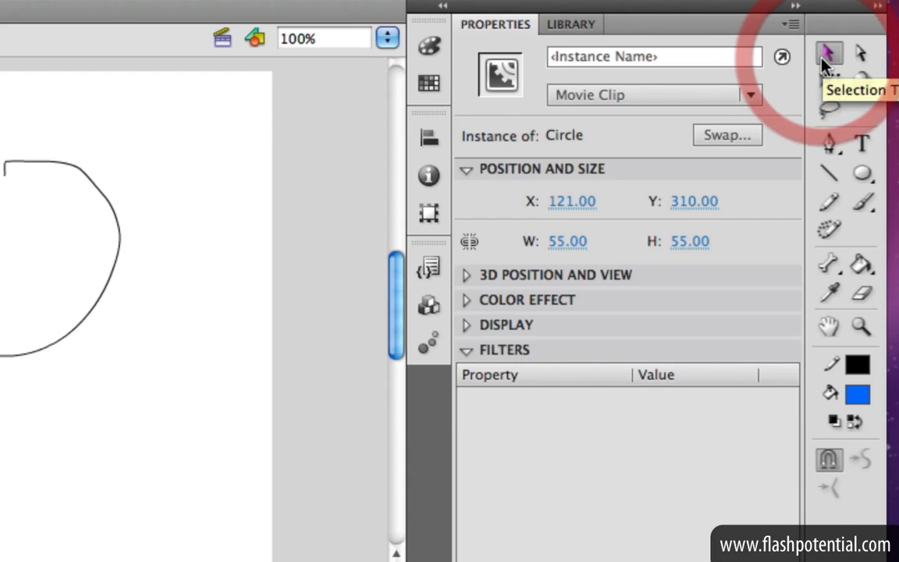
pyautogui.moveTo(764, 463)
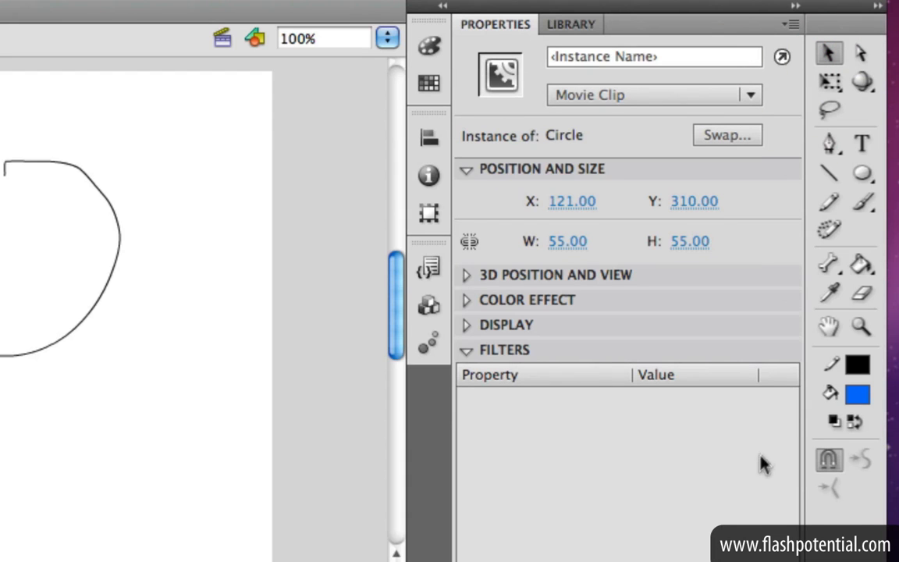
pyautogui.moveTo(851, 482)
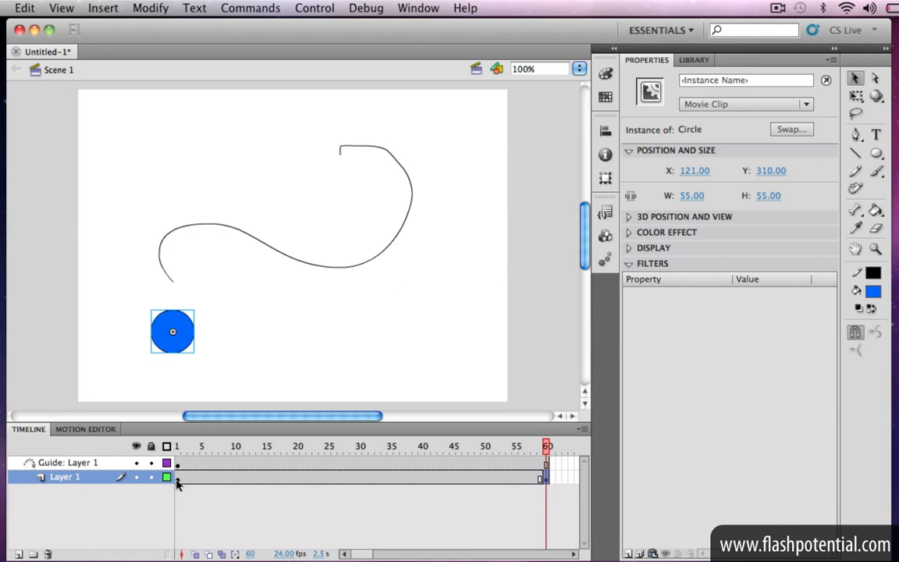
# Snap the circle onto the path's lower end at frame 1.
pyautogui.click(178, 476)
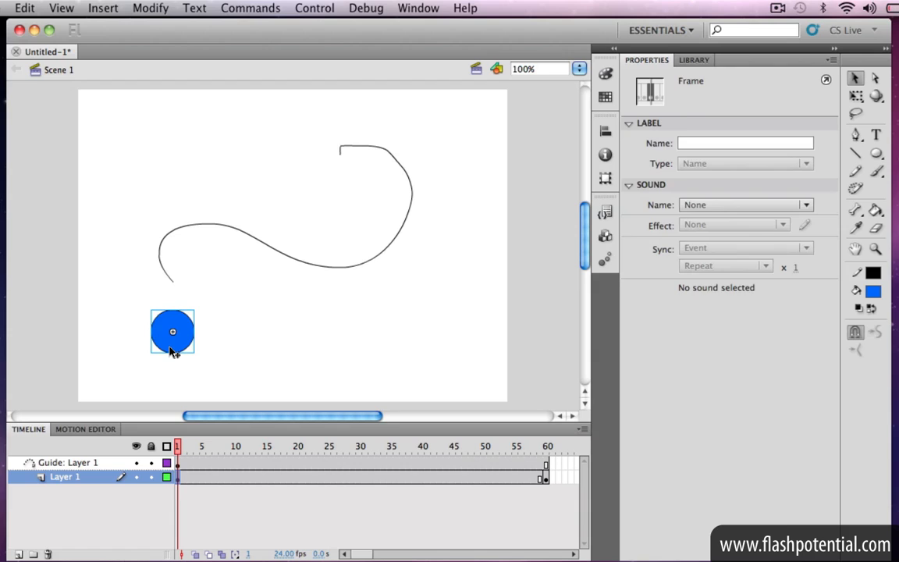
pyautogui.moveTo(172, 331); pyautogui.dragTo(172, 281)
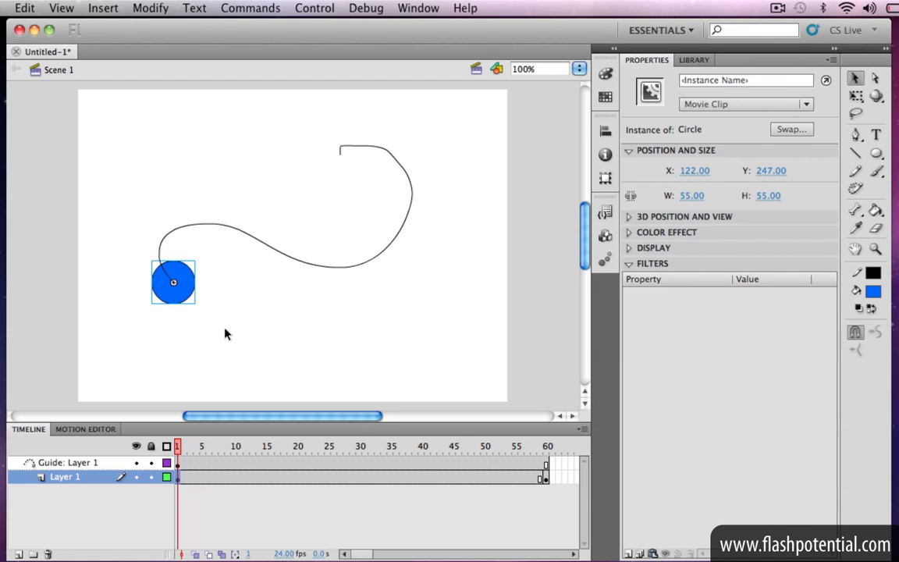
# Snap the circle onto the path's upper end at frame 60.
pyautogui.click(546, 476)
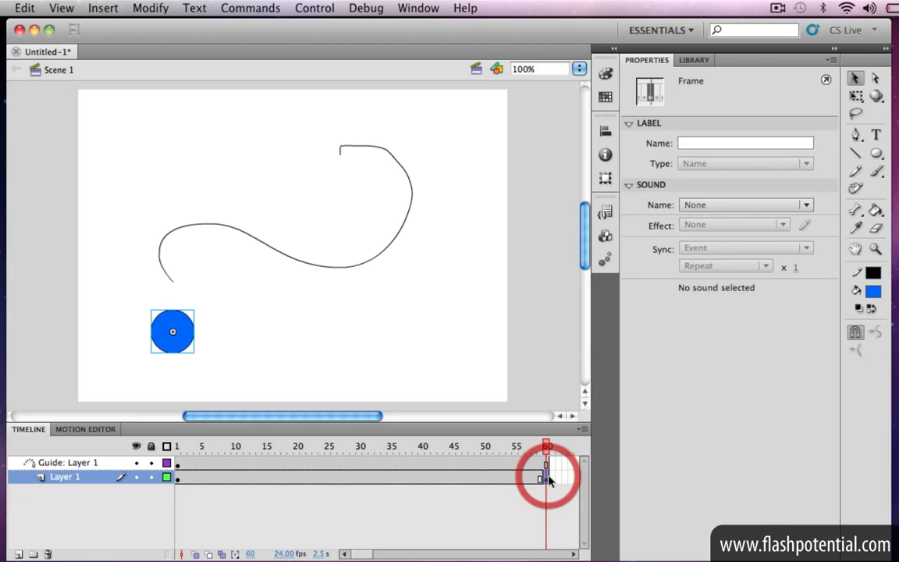
pyautogui.click(171, 331)
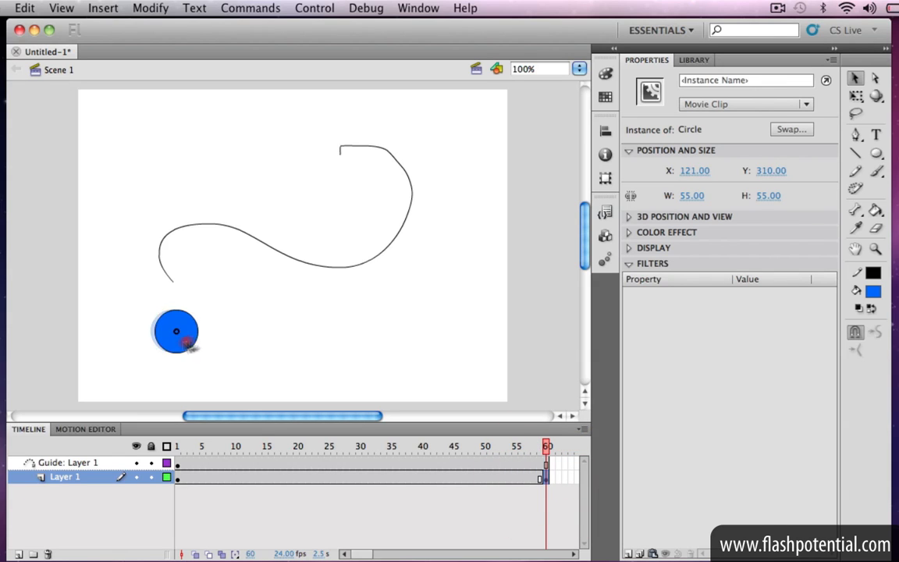
pyautogui.moveTo(175, 331); pyautogui.dragTo(340, 155)
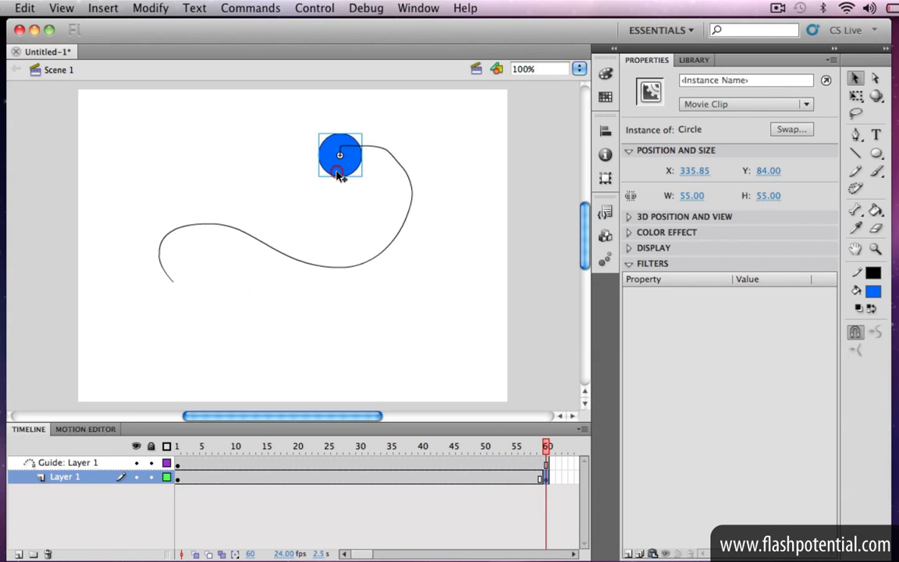
pyautogui.moveTo(450, 309)
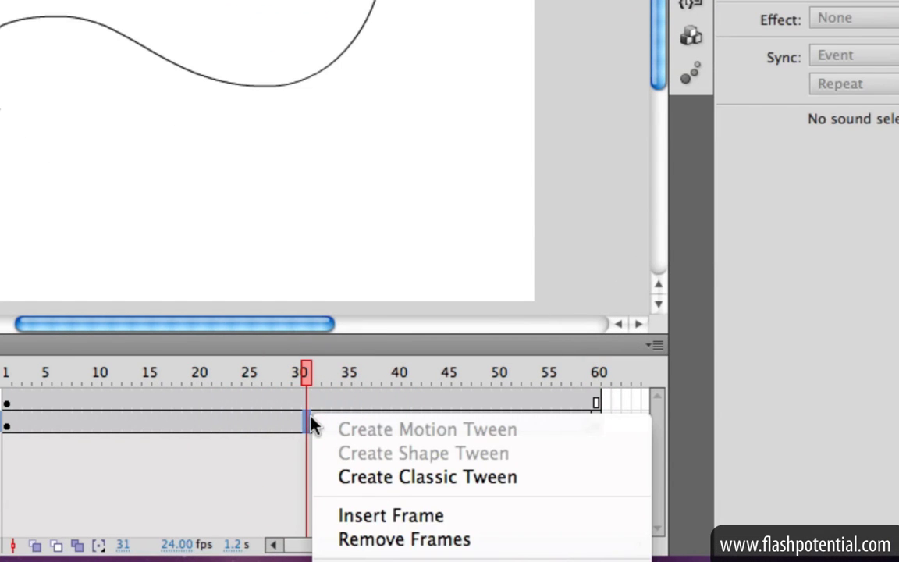
pyautogui.moveTo(565, 478)
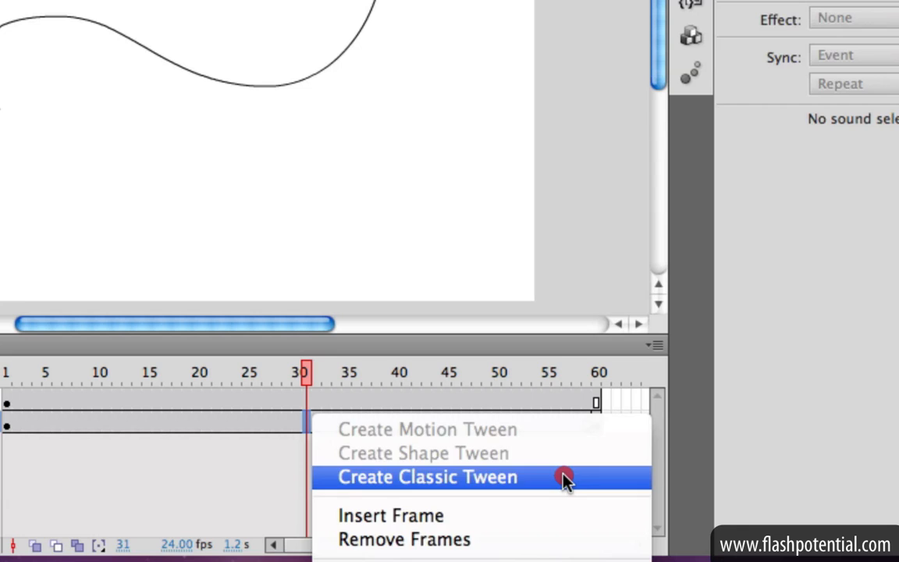
# Create a classic tween on Layer 1 carrying the circle along the path from frame 1 to 60.
pyautogui.click(428, 477)
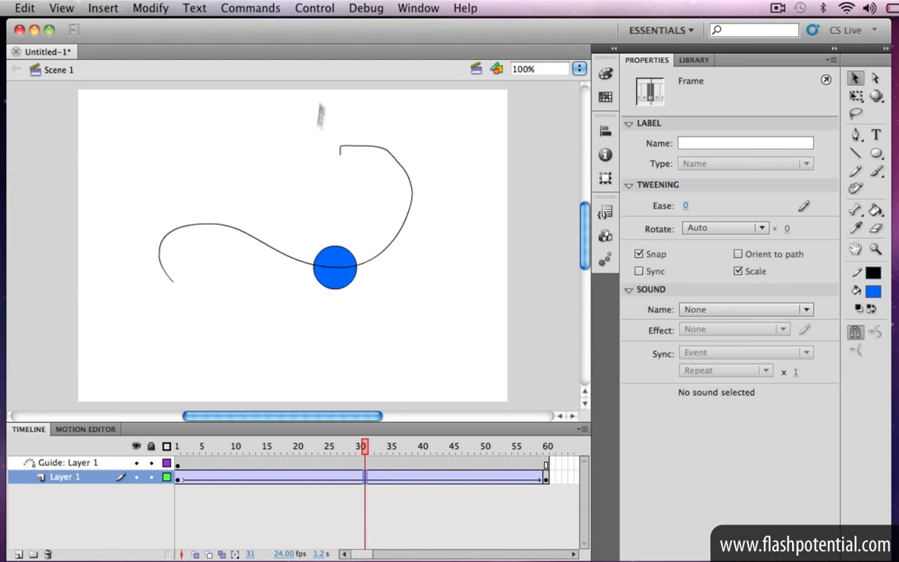
pyautogui.click(316, 8)
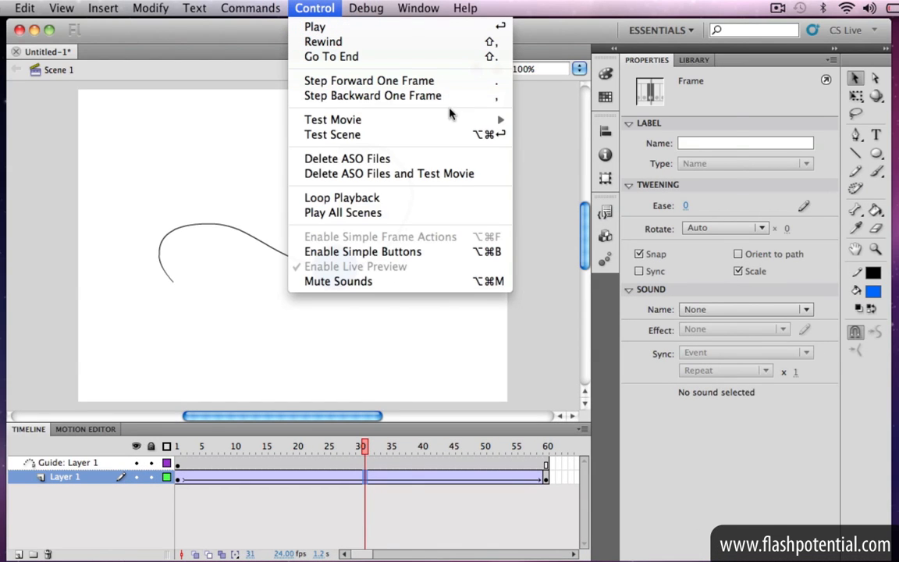